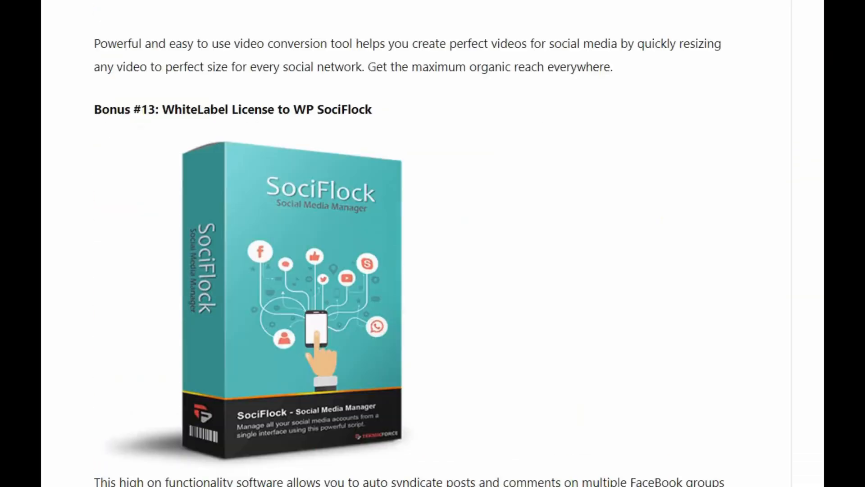
Scroll the bonus page from Bonus #13 down to Bonus #26, WP Reactions.
scroll(down, 3)
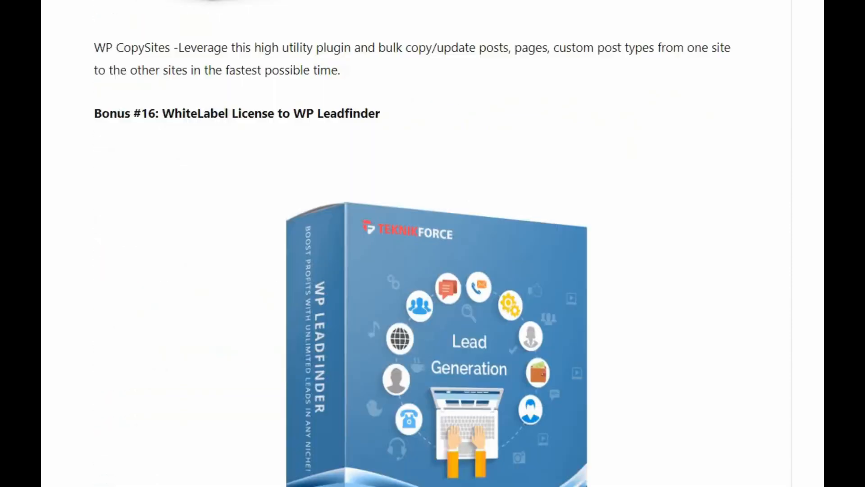
scroll(down, 3)
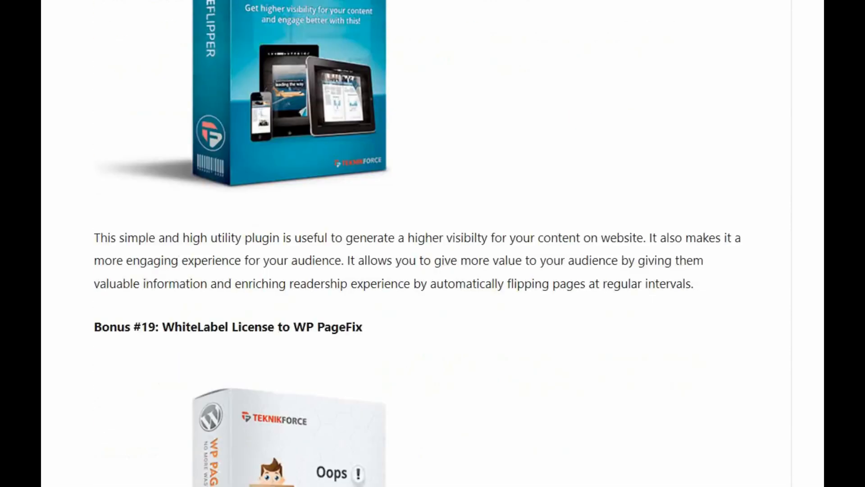
scroll(down, 3)
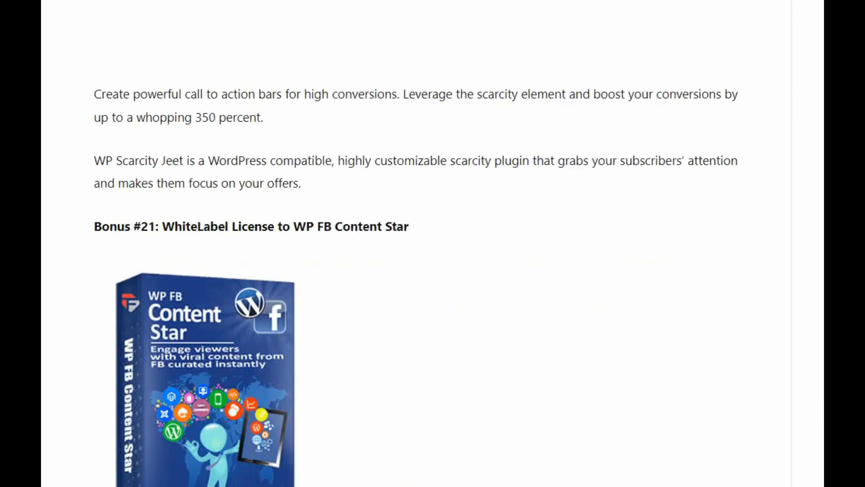
scroll(down, 3)
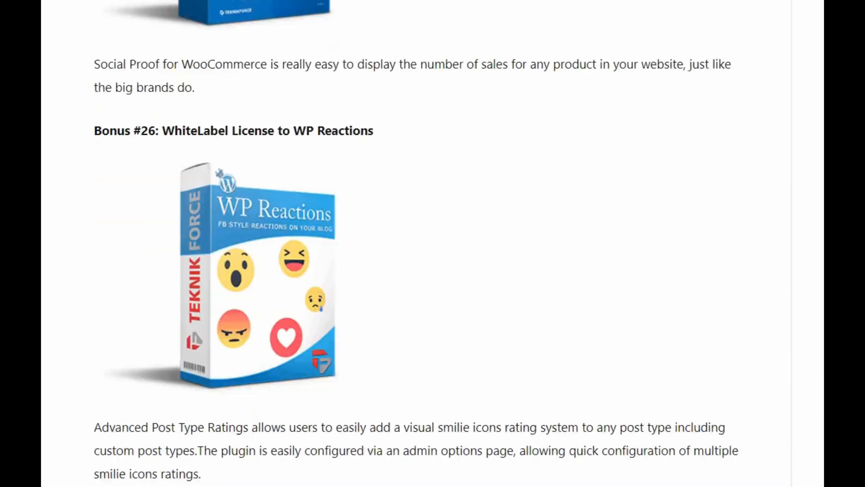
scroll(down, 3)
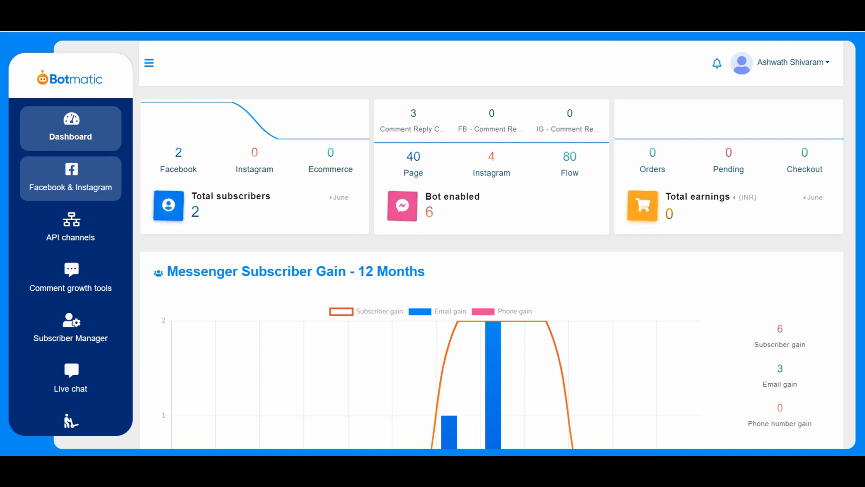
From Facebook & Instagram, enable the bot for Shanubogh Enterprises Private Limited and dismiss the success message.
click(70, 179)
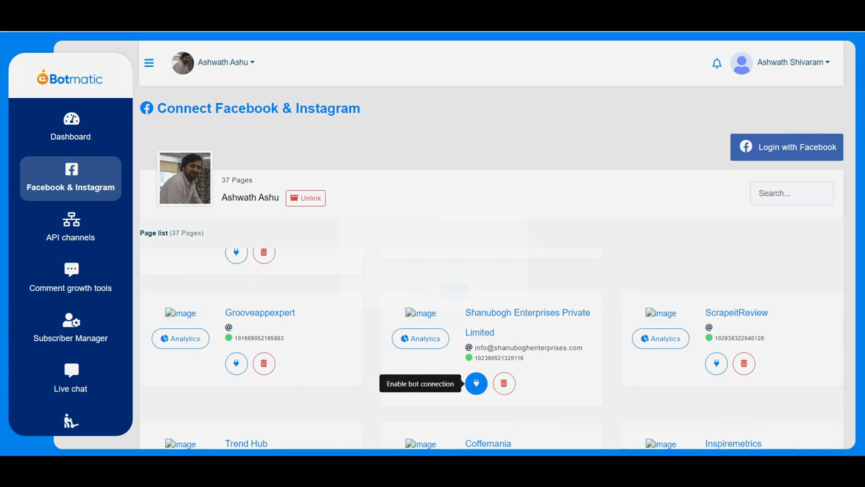
click(475, 383)
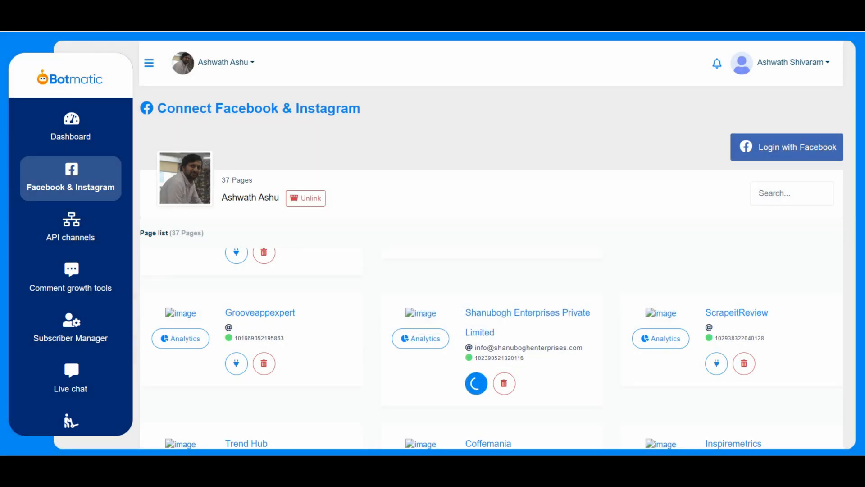
click(476, 383)
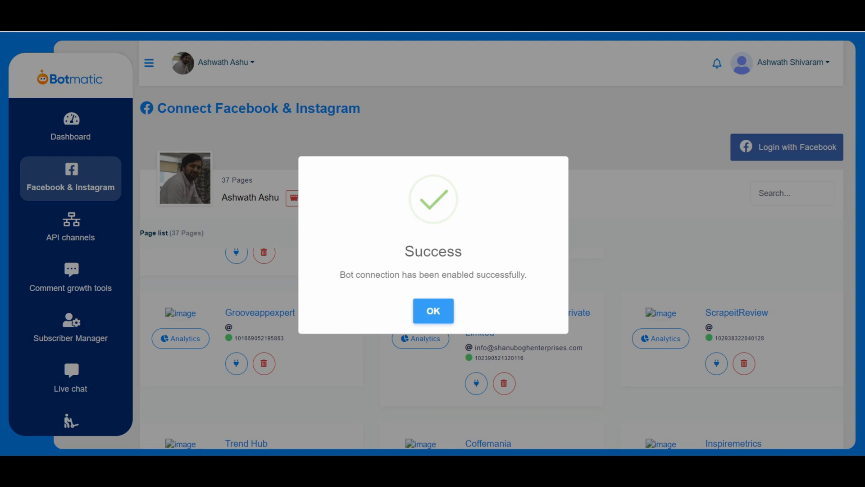
click(433, 311)
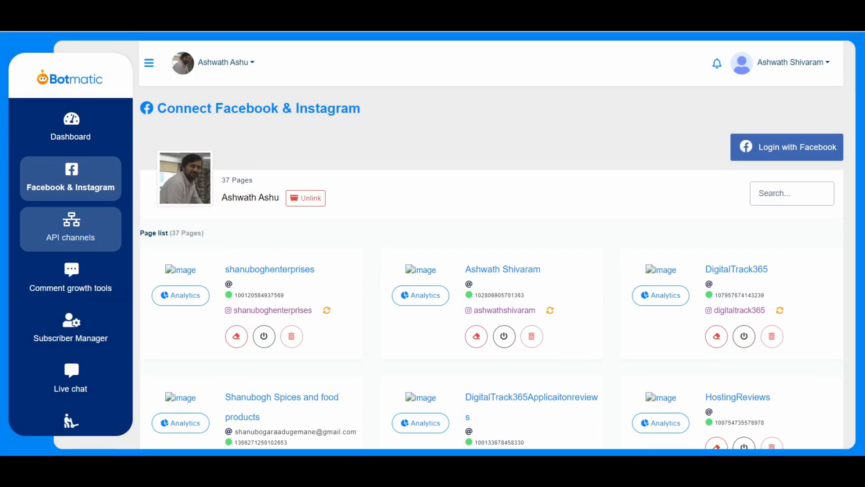
Browse the API channels integrations, then bring up the Facebook comment growth tools.
click(71, 229)
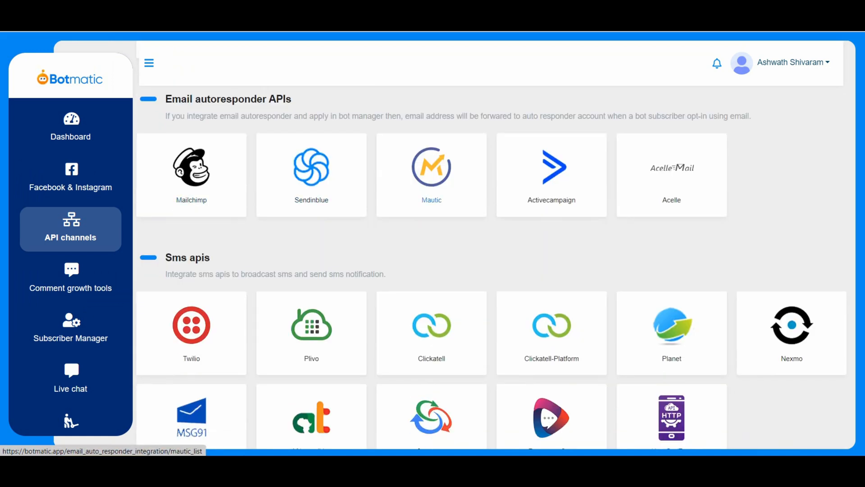
scroll(down, 3)
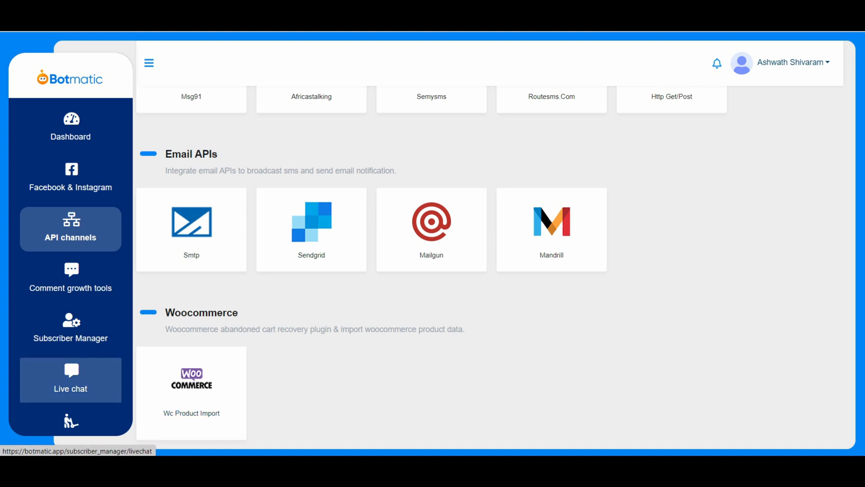
click(70, 278)
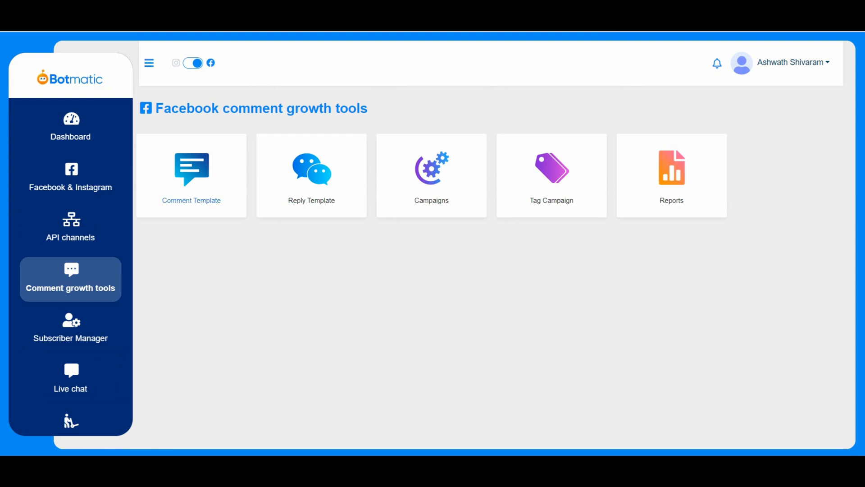
click(191, 176)
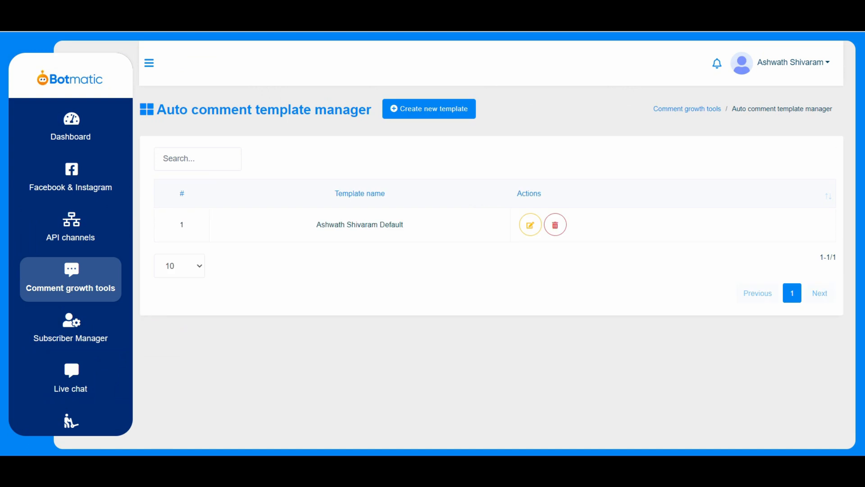
mouse_move(530, 224)
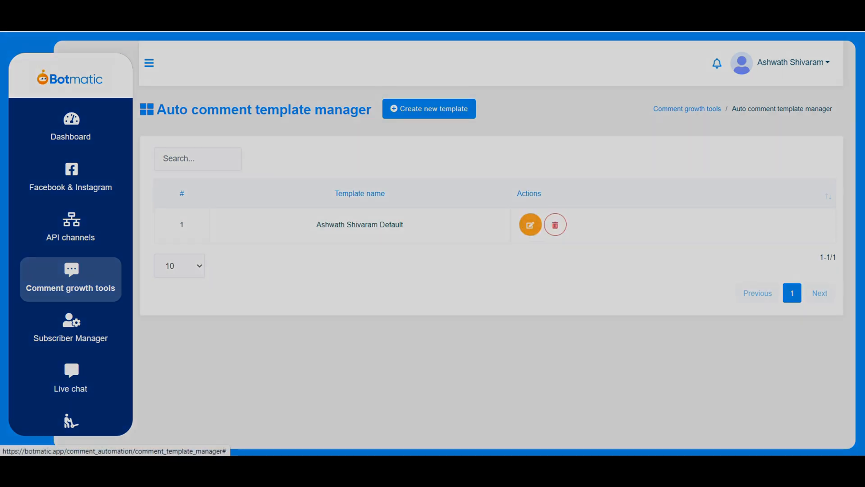
click(529, 224)
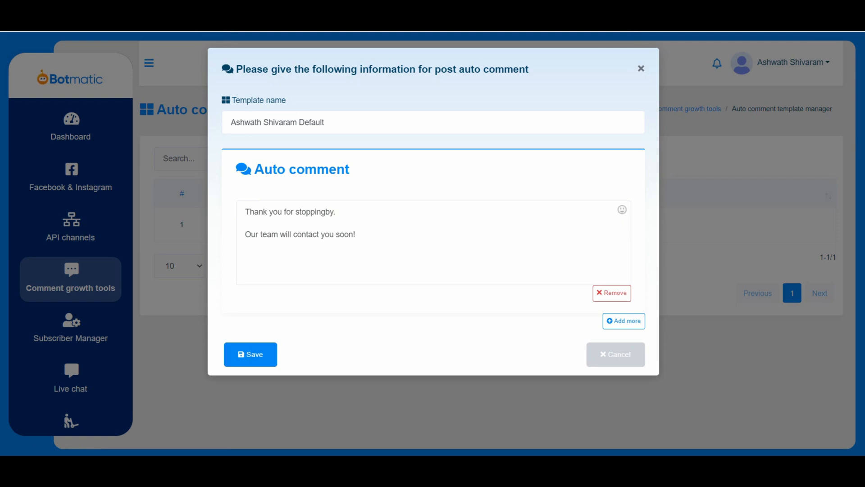
drag(272, 211, 355, 234)
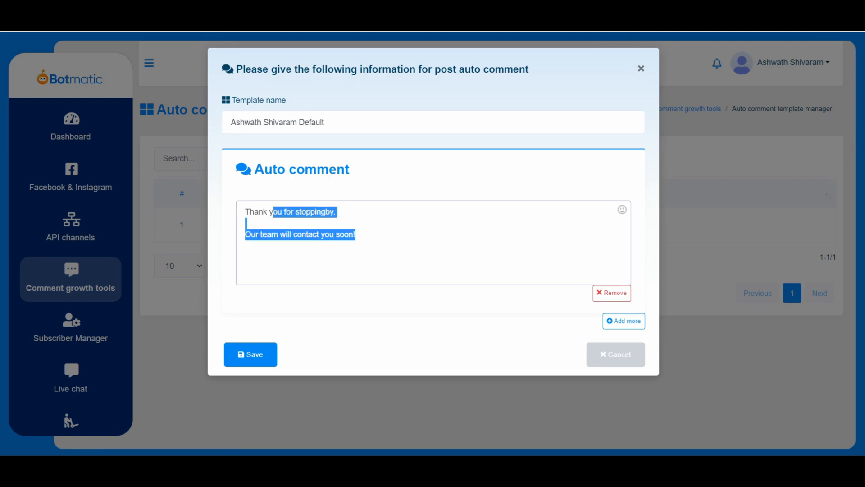
click(250, 354)
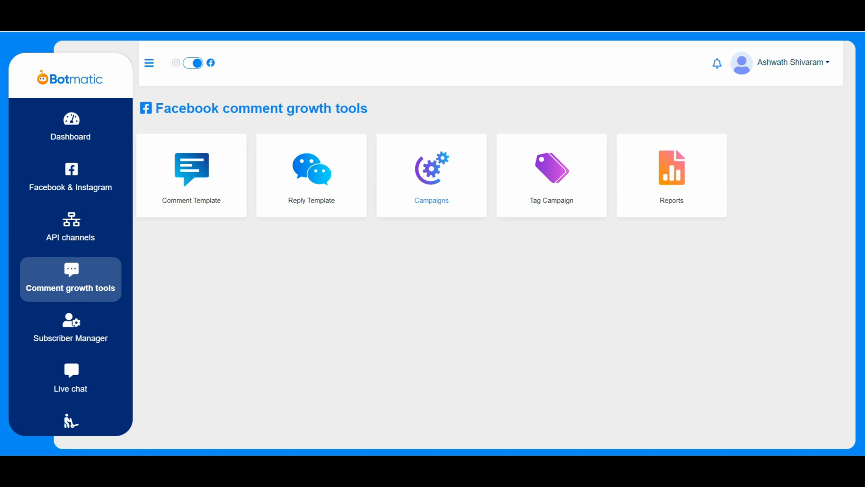
Review the comment automation campaigns and latest posts, then go to the Subscriber Manager.
click(431, 176)
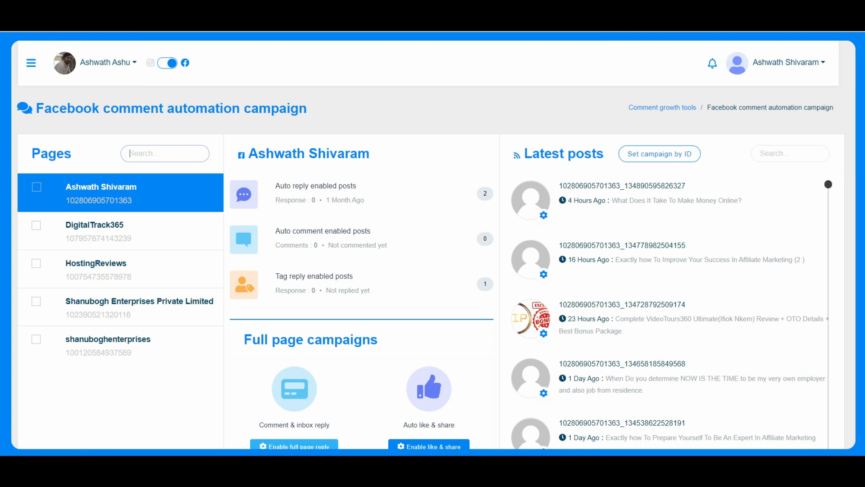
click(543, 213)
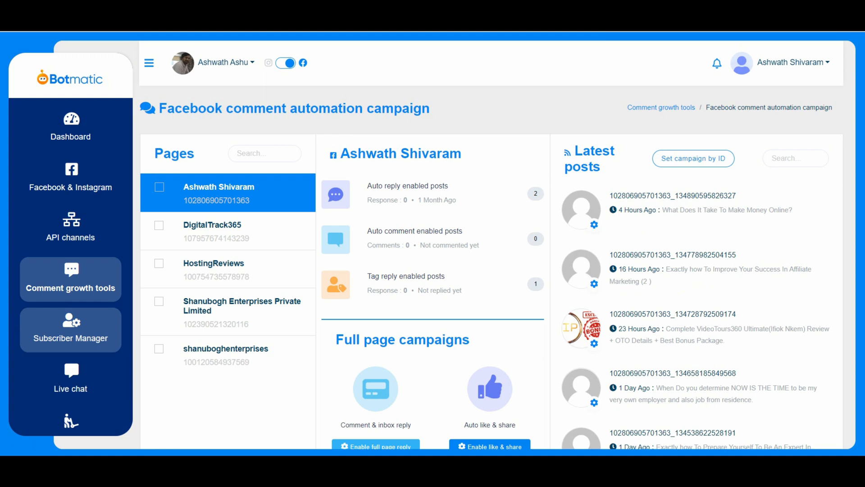
click(71, 329)
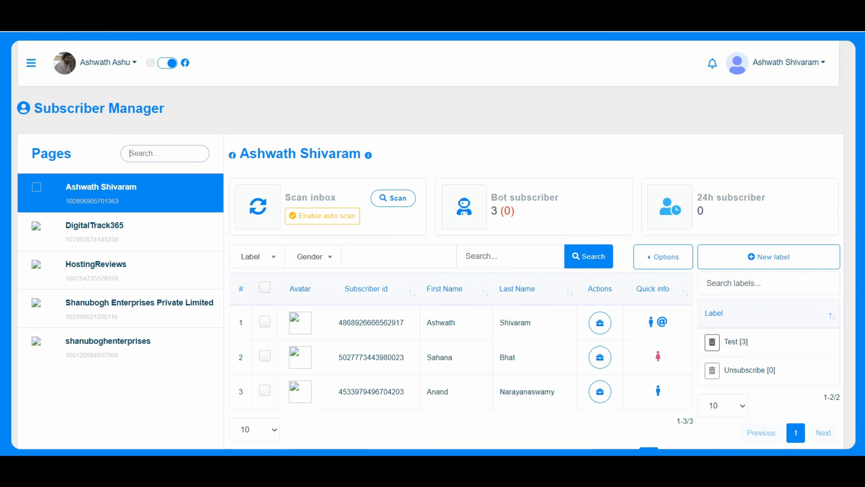
Show subscribers of DigitalTrack365 and Shanubogh Enterprises Private Limited, then go to Live chat.
click(94, 226)
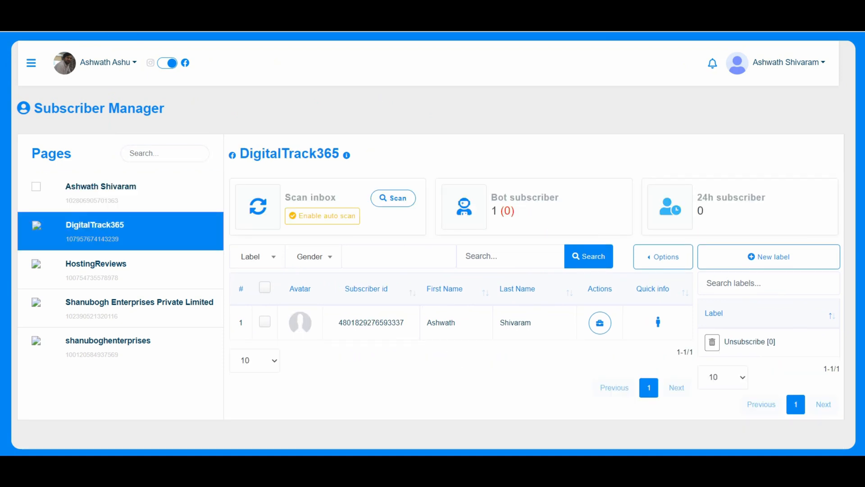
click(95, 264)
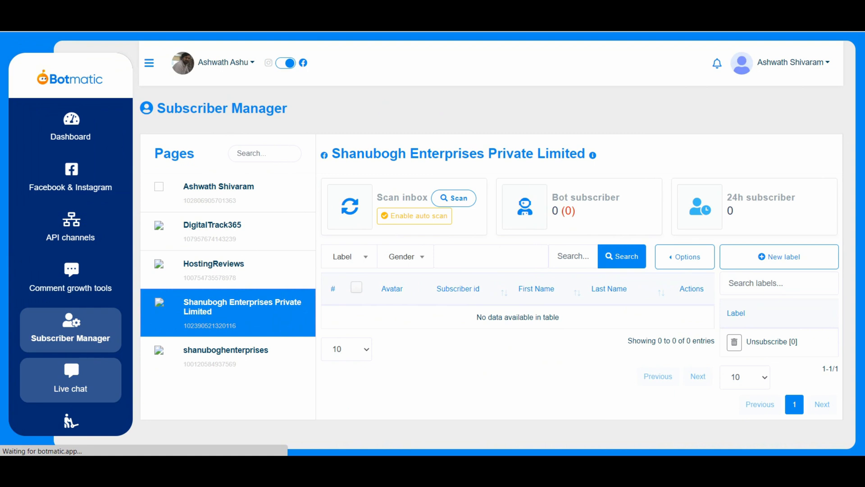
click(71, 379)
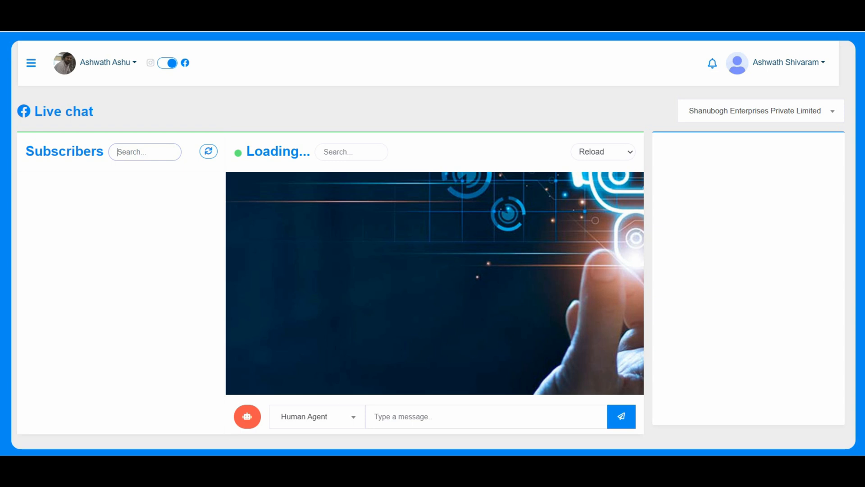
Bring back the sidebar and switch to the Bot manager for Shanubogh Enterprises Private Limited.
click(31, 62)
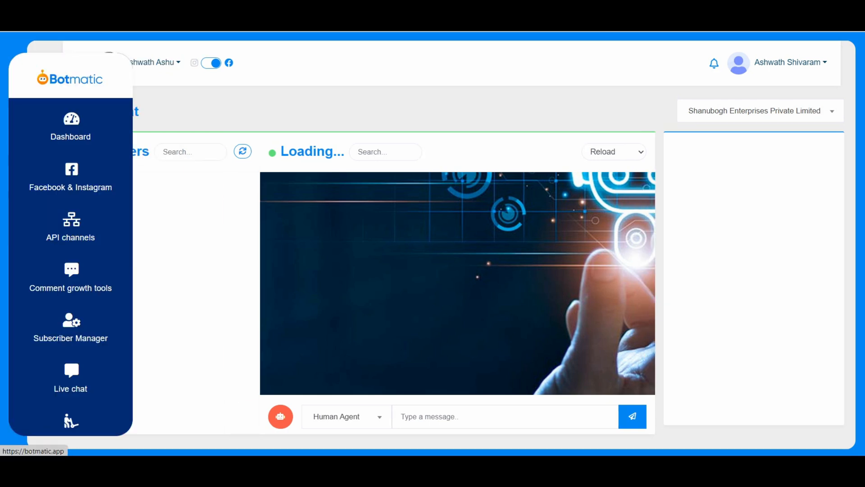
click(71, 329)
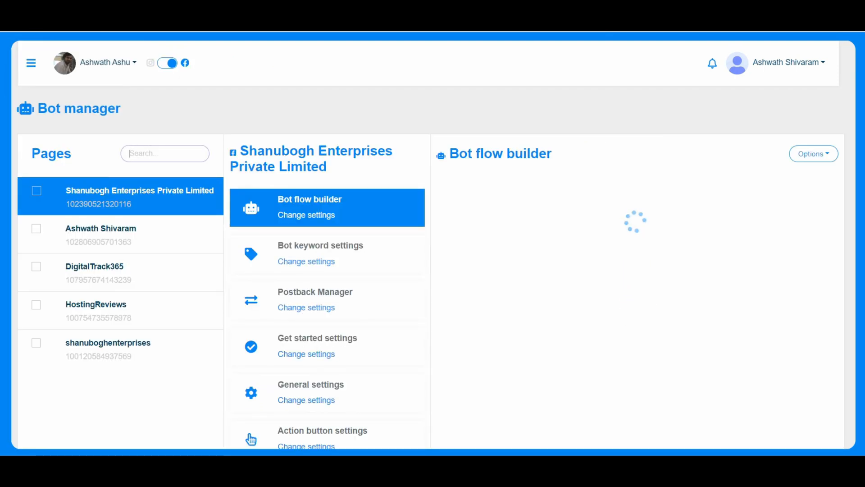
Select the HostingReviews page and edit its Get started template in the flow builder.
click(30, 62)
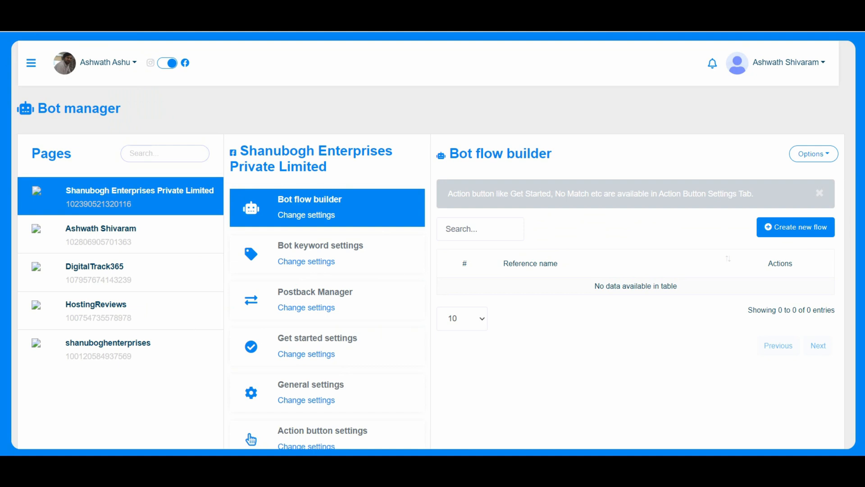
click(97, 310)
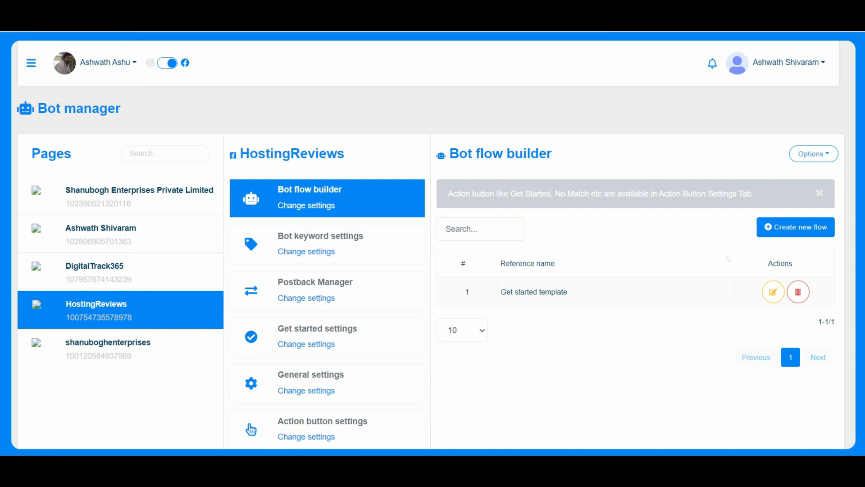
click(773, 291)
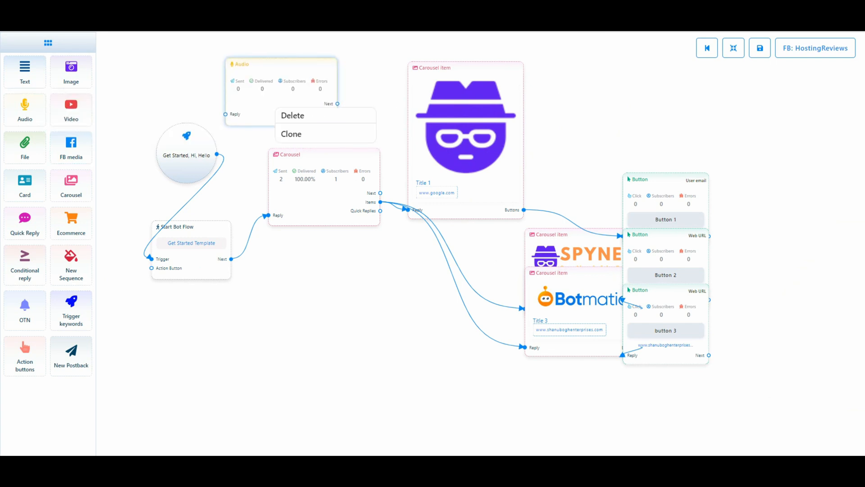
Show the start node's Configure Trigger panel with keywords Get Started, Hi, Hello on exact match.
click(292, 116)
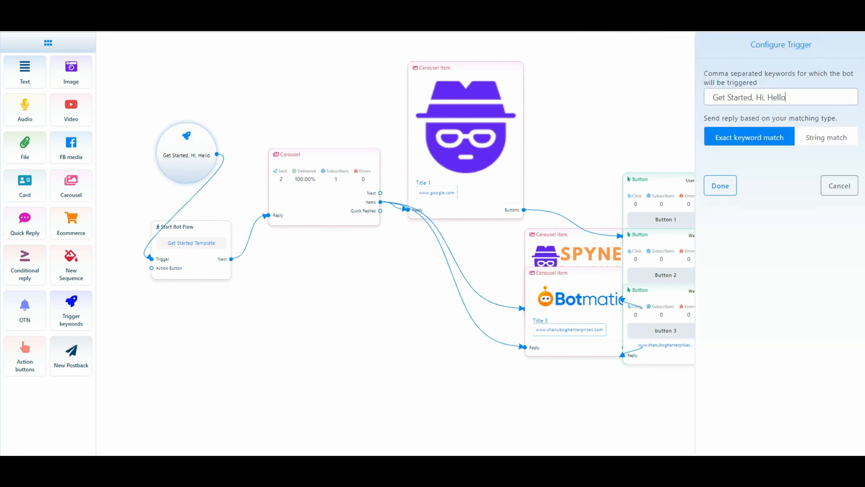
double_click(732, 98)
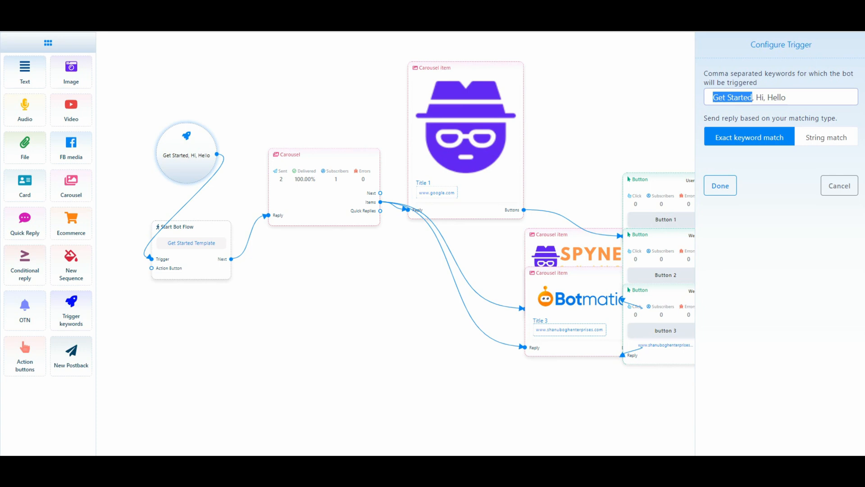
click(762, 96)
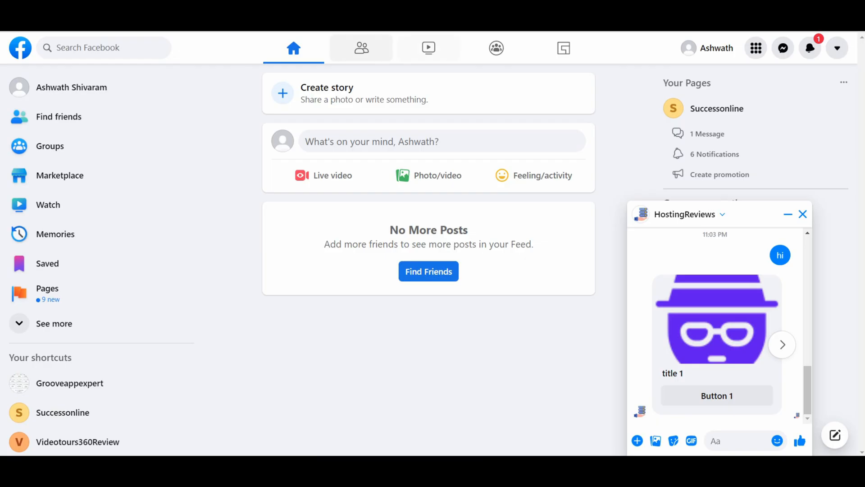
Send 'Get started' to HostingReviews in Messenger and view the carousel reply.
text(Get)
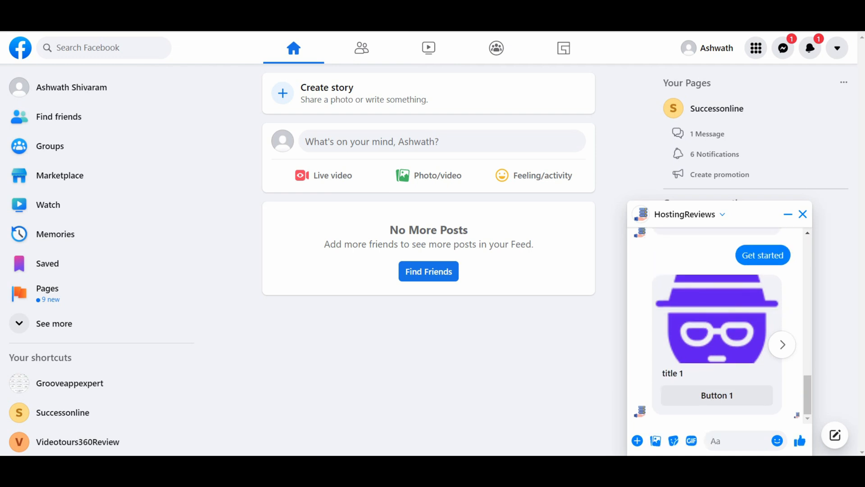
click(781, 345)
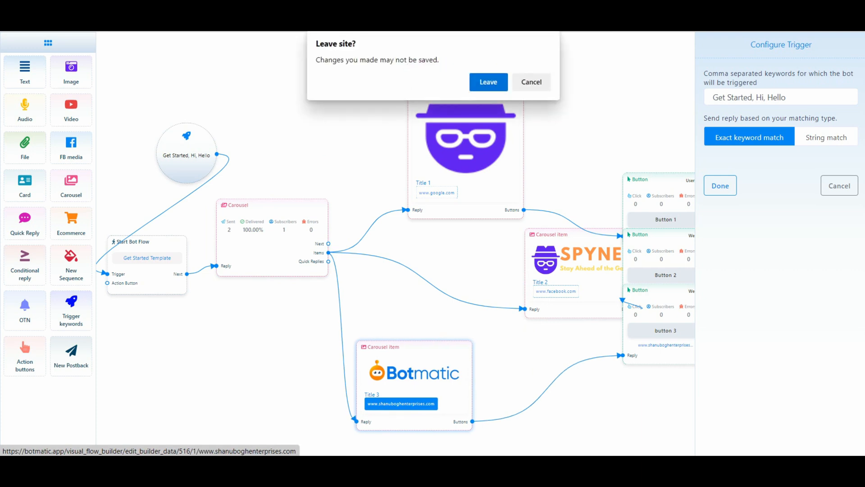
Leave the flow builder without saving, returning to the HostingReviews Bot manager.
click(530, 82)
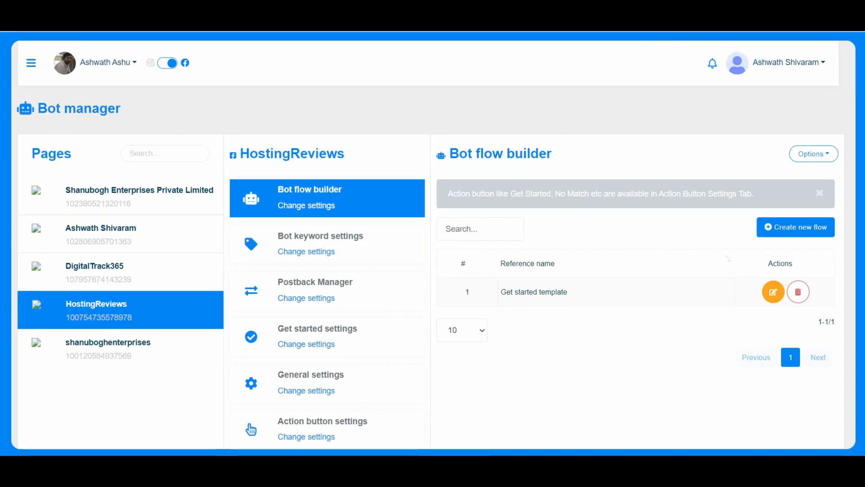
click(31, 62)
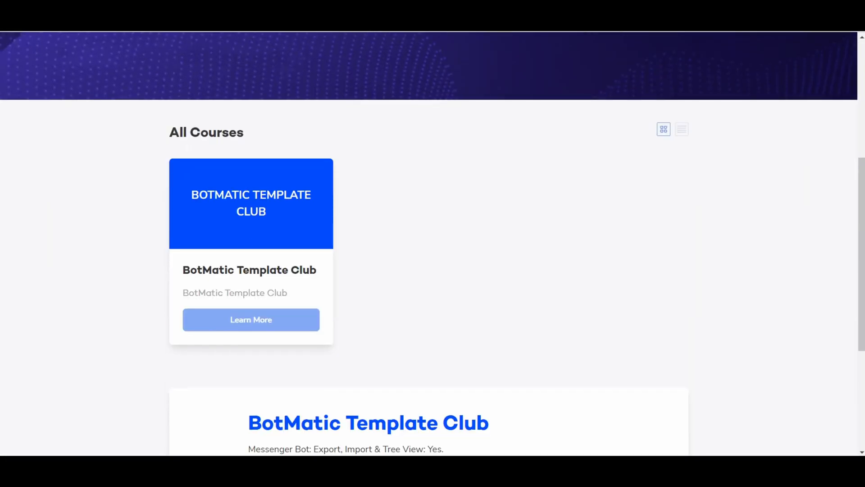
Scroll through the Template Club header and All Courses listing before returning to the Reseller User list.
scroll(up, 3)
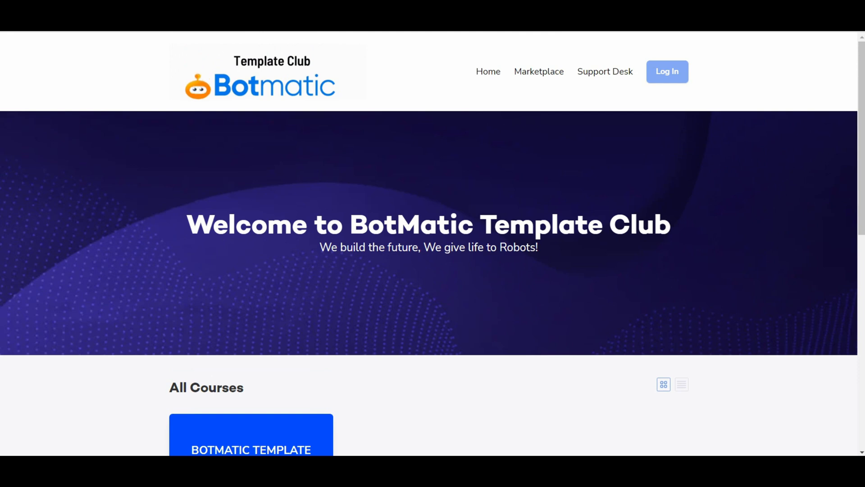
scroll(down, 3)
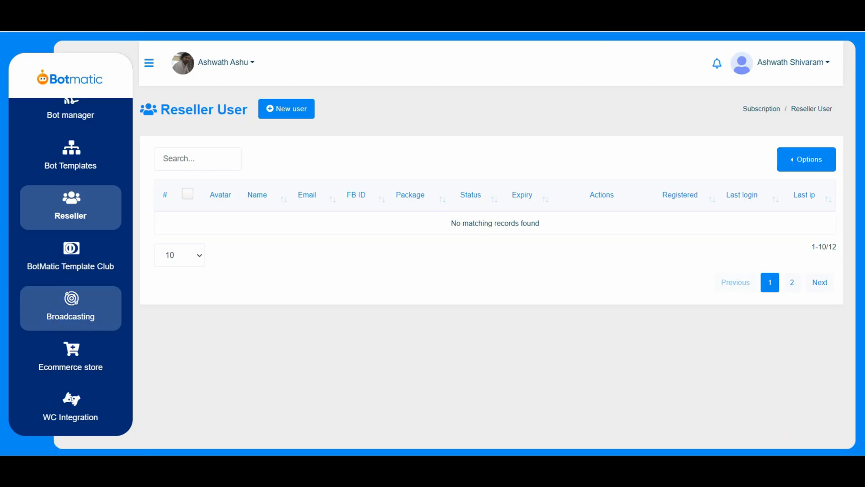
Browse the Broadcasting tools and the Ecommerce store dashboard.
click(70, 308)
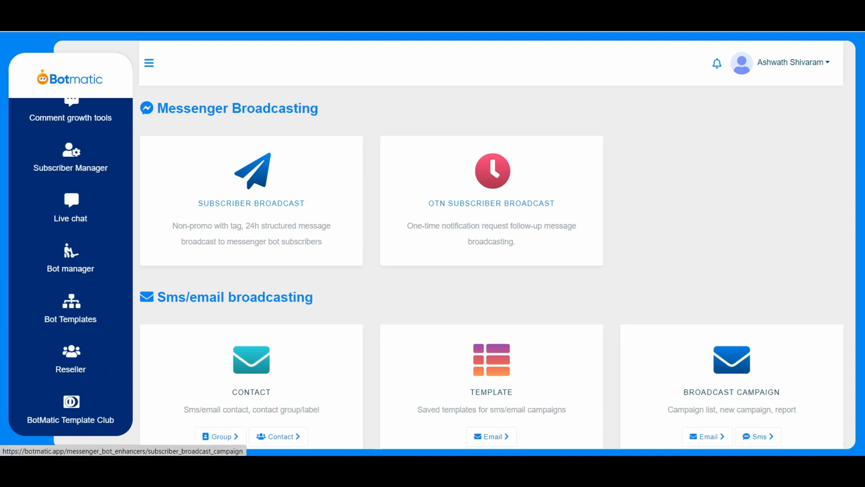
scroll(down, 3)
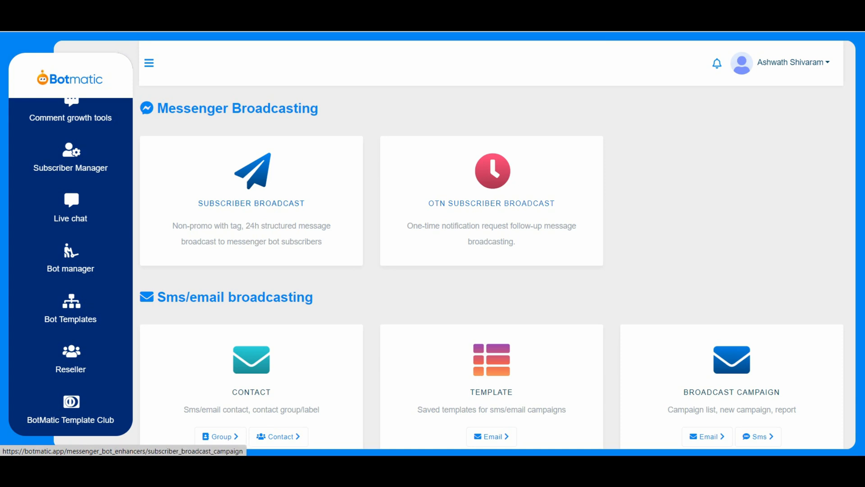
scroll(down, 3)
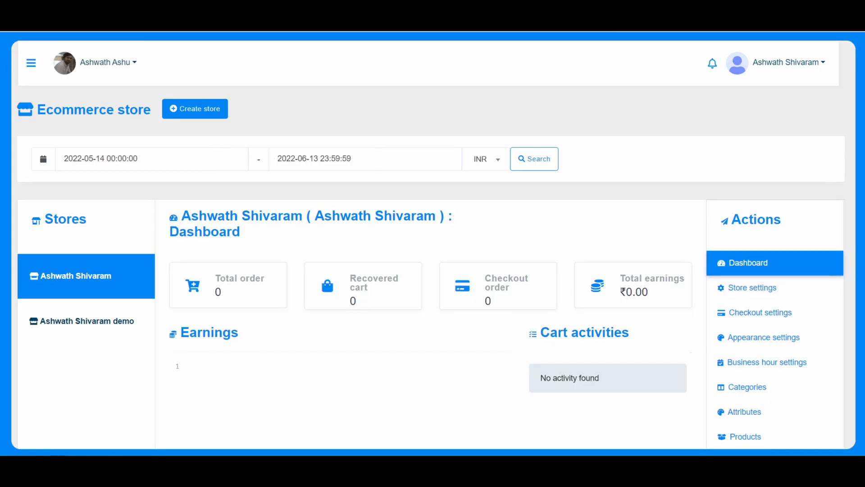
scroll(down, 3)
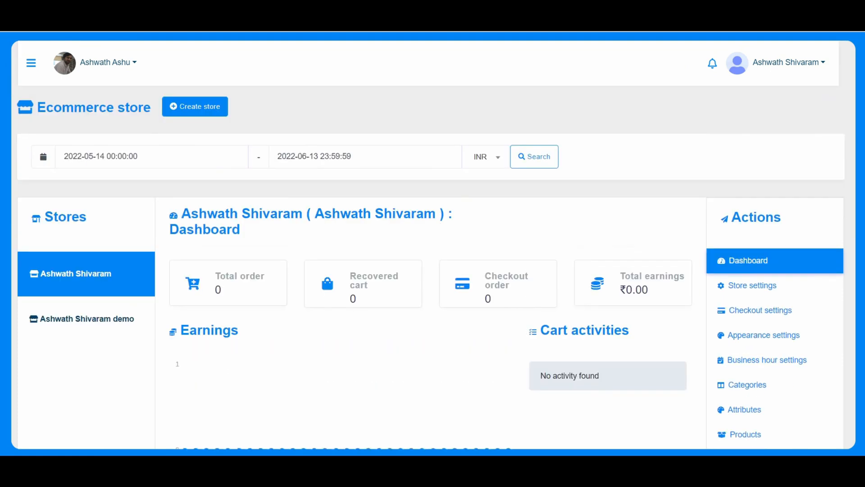
mouse_move(195, 106)
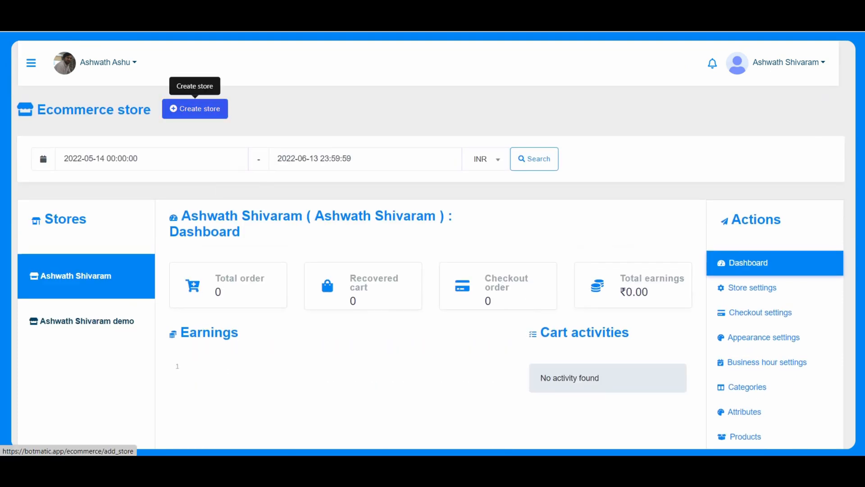
Start a new store, review the page-link list, and switch the store type to Digital.
click(195, 109)
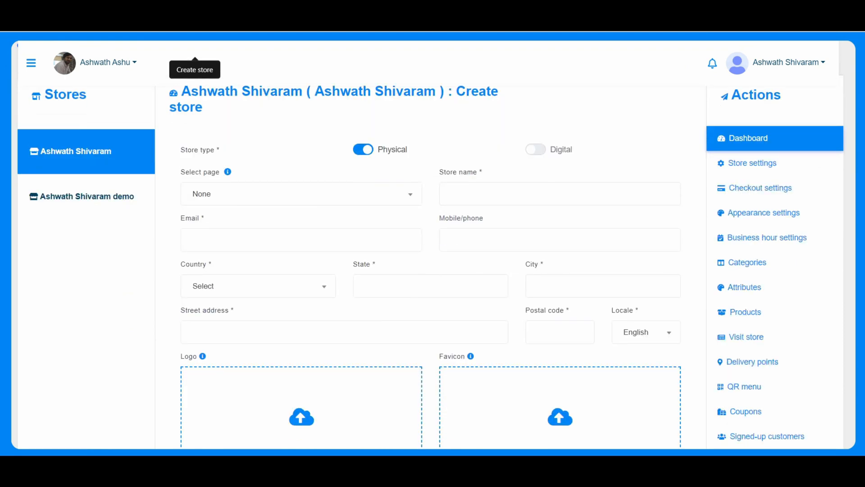
click(301, 193)
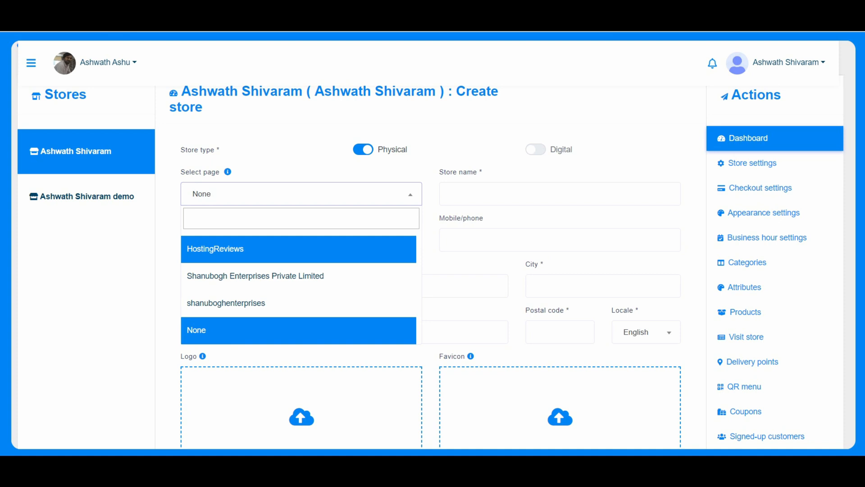
click(534, 148)
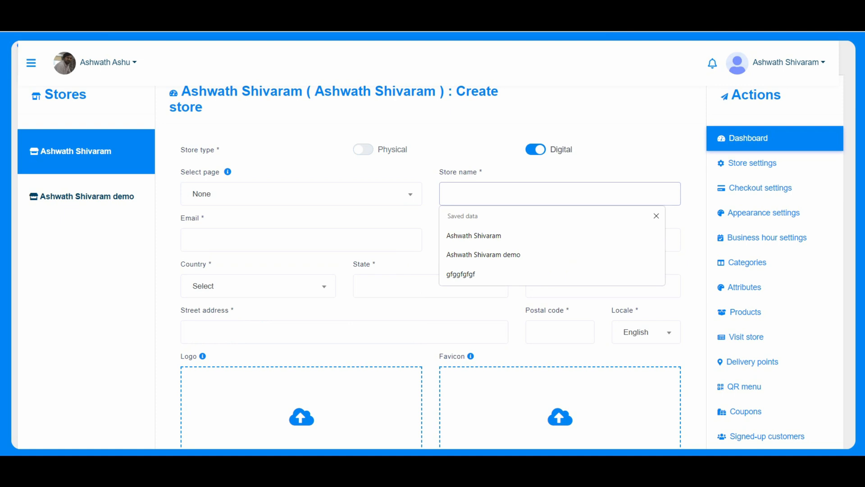
scroll(down, 3)
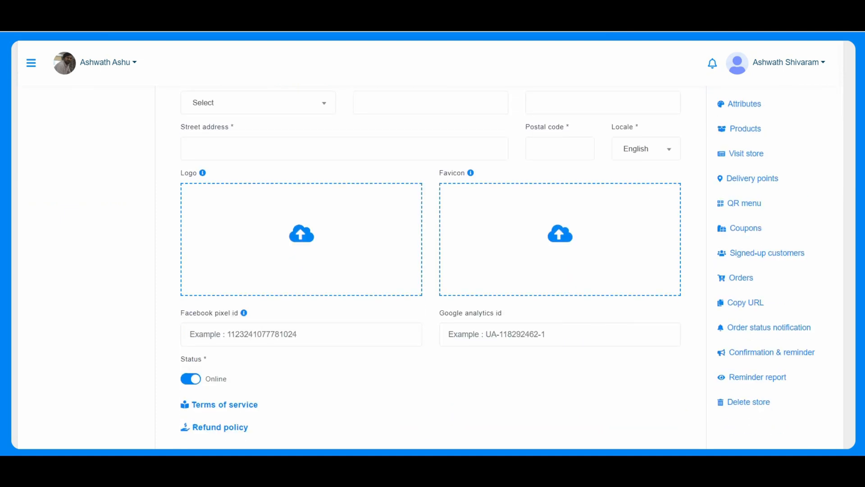
scroll(down, 3)
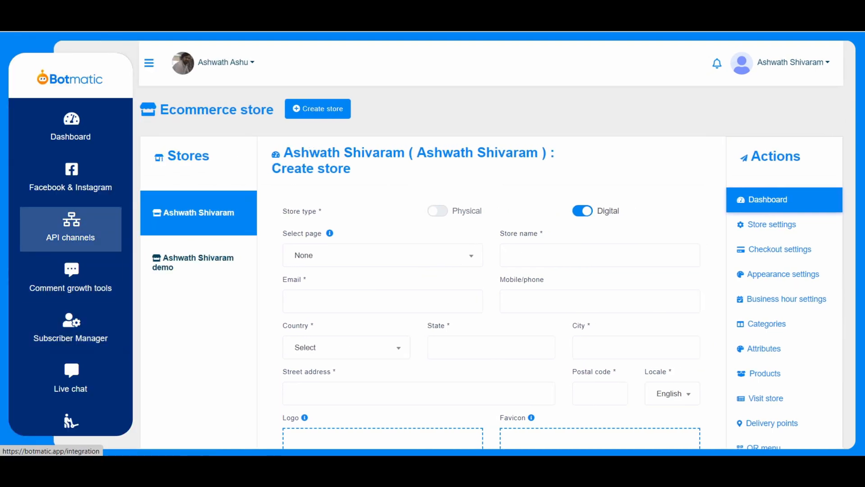
View the WooCommerce Integration page under API channels, which shows no integrations connected.
click(71, 229)
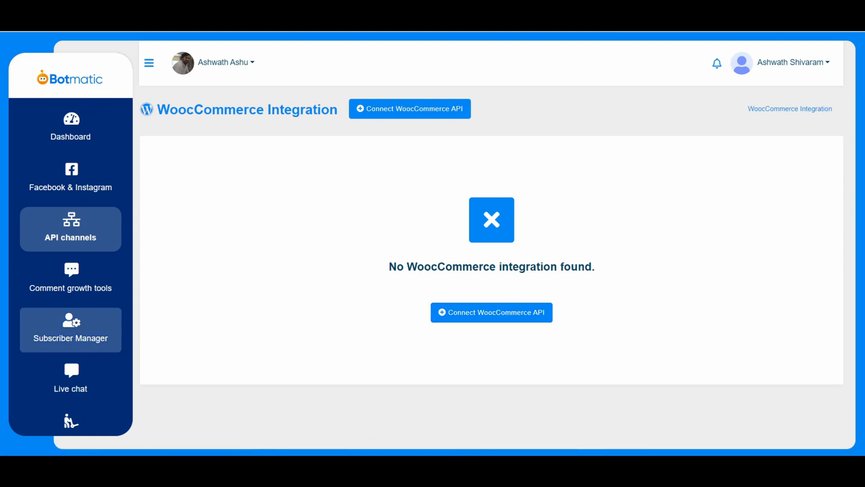
scroll(down, 3)
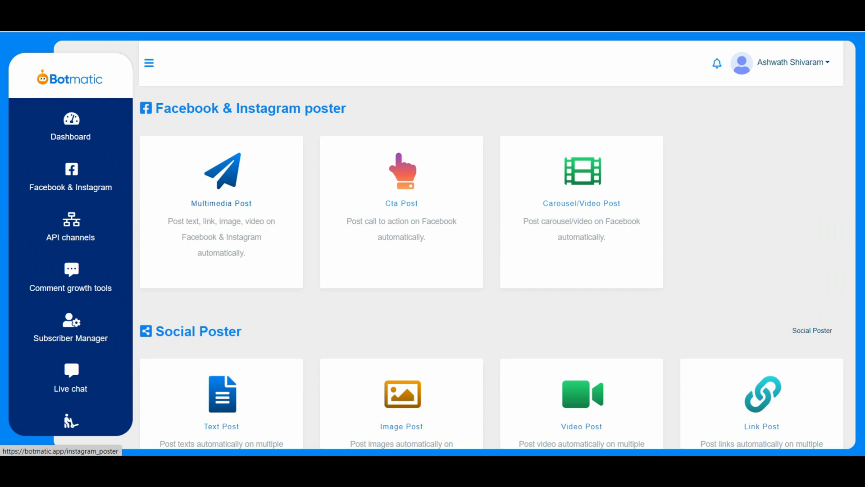
Browse the social media and email autoresponder integrations list, ending on Search Tools.
double_click(183, 108)
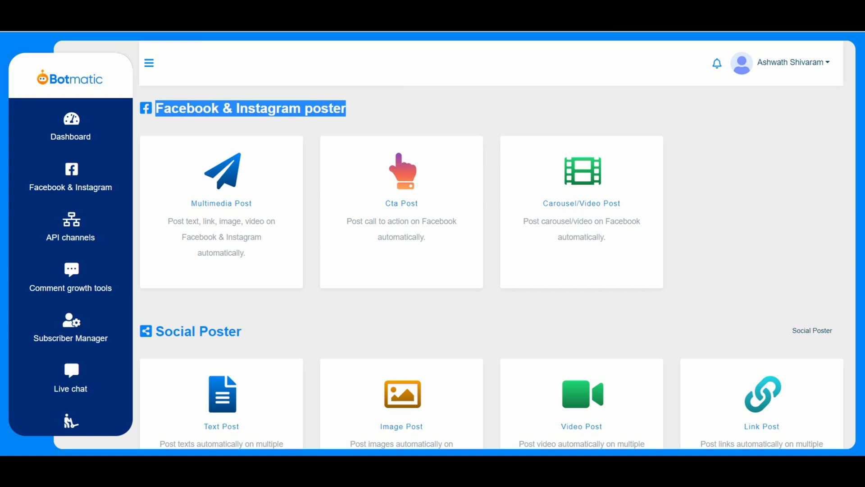
scroll(down, 3)
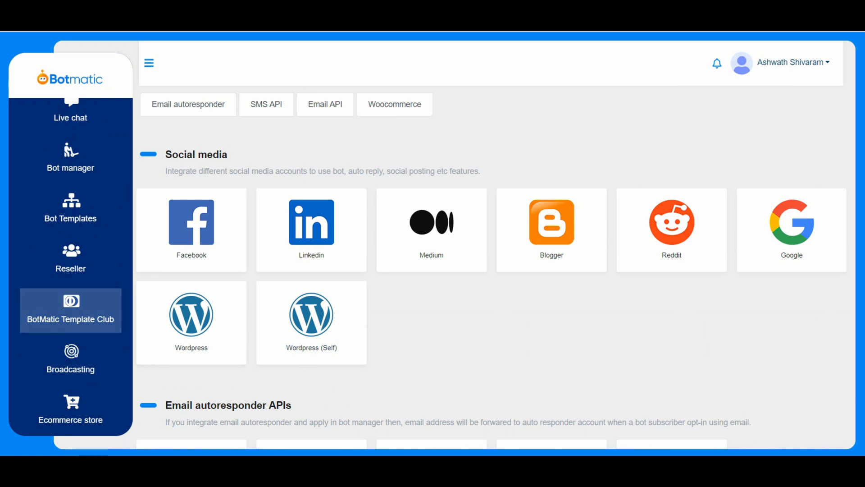
scroll(down, 3)
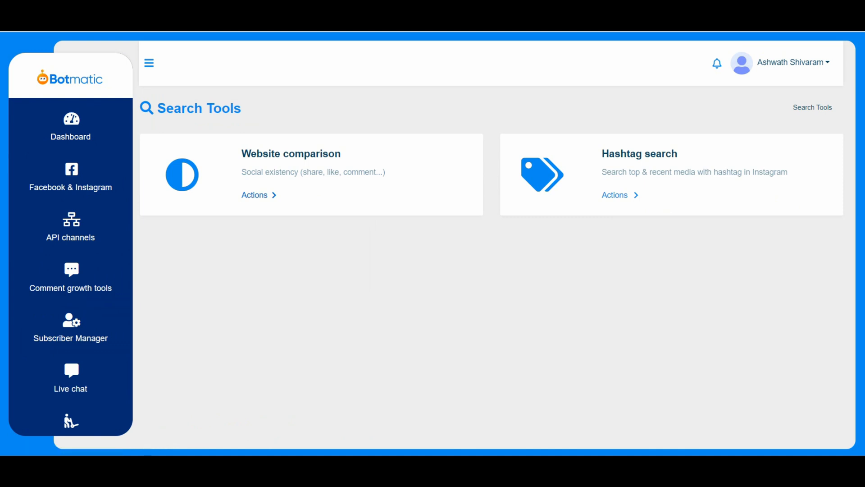
Launch the Hashtag search tool from the Search Tools page.
click(254, 195)
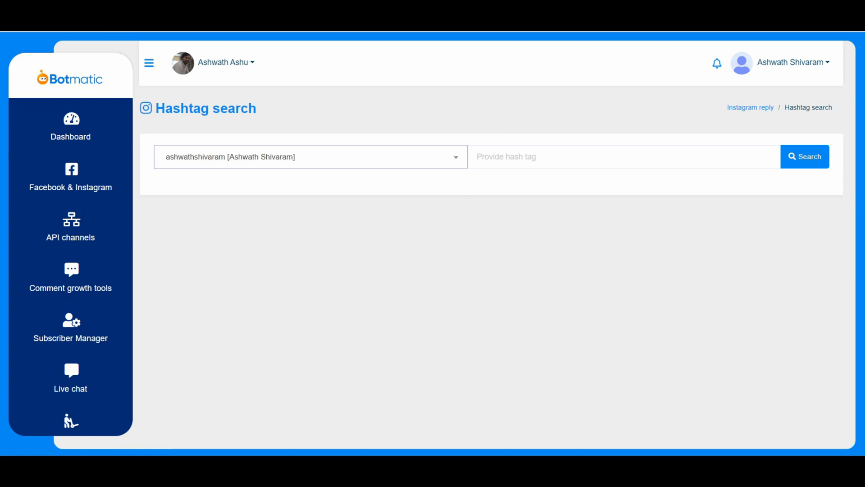
Search Instagram for the hashtag 'digitalmarketing' and review the top media with like and comment counts.
click(624, 156)
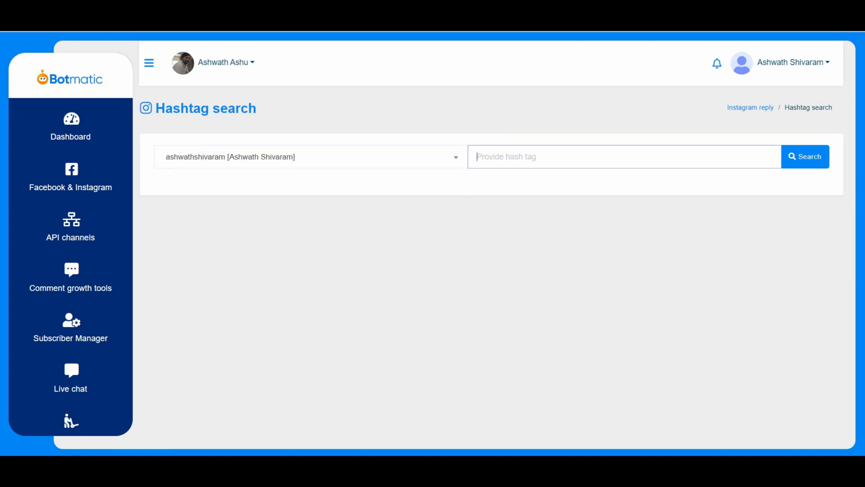
click(624, 156)
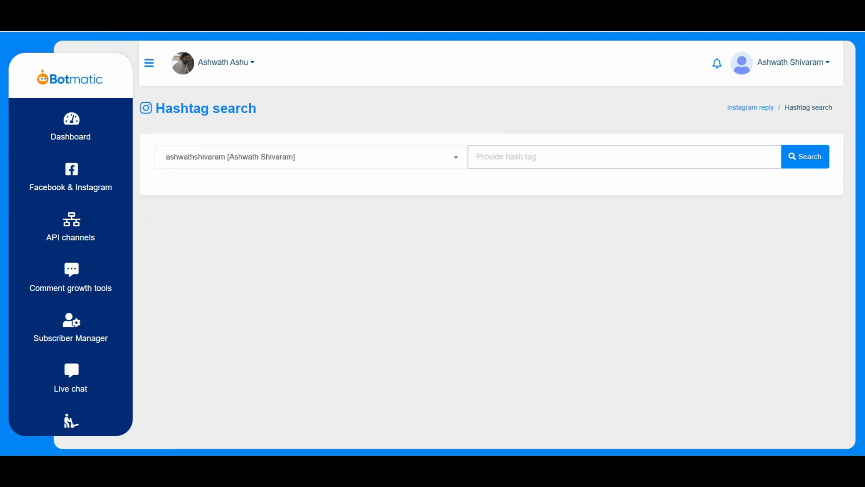
text(digital mar)
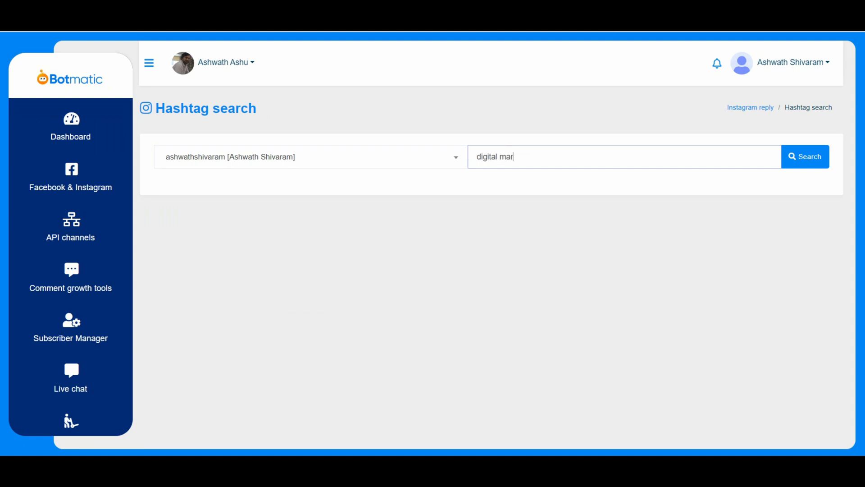
text(keting)
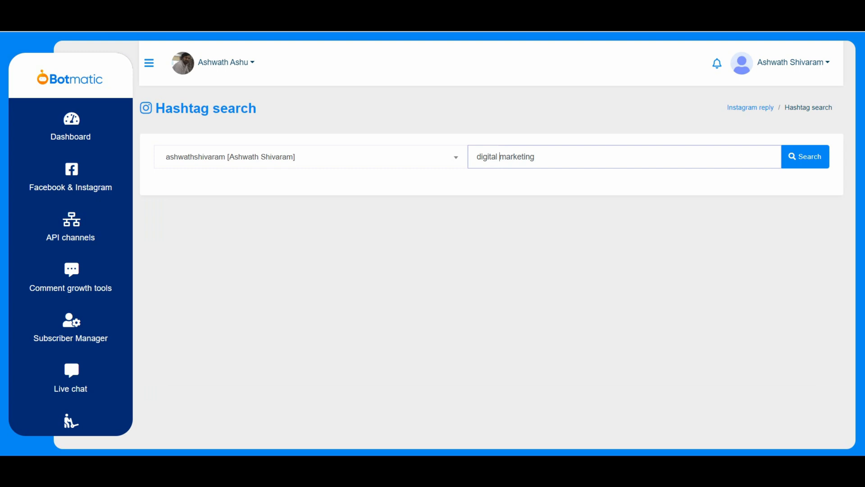
click(805, 156)
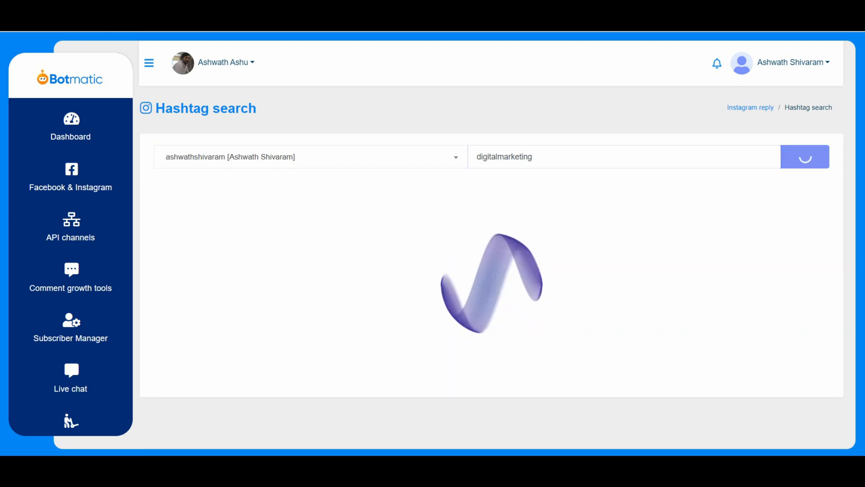
click(805, 156)
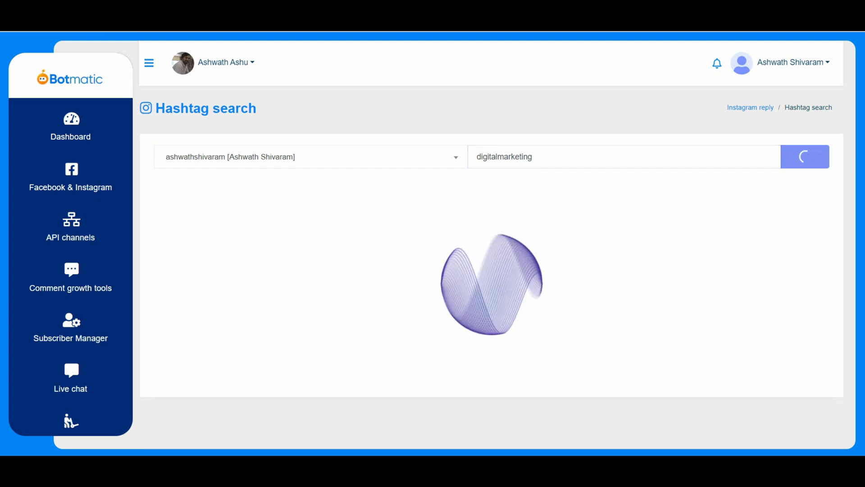
click(805, 156)
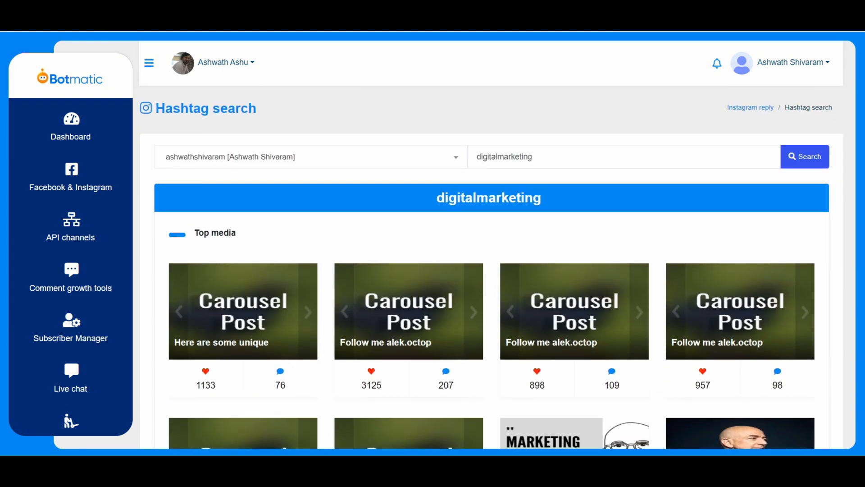
scroll(down, 3)
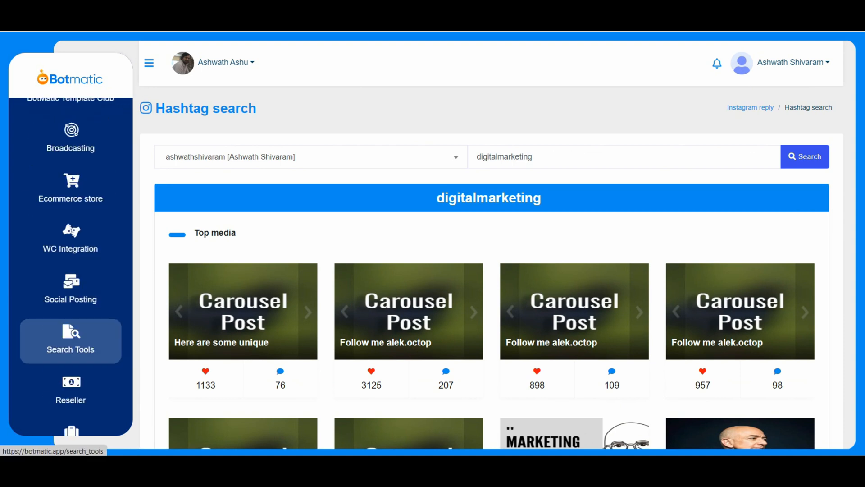
scroll(down, 3)
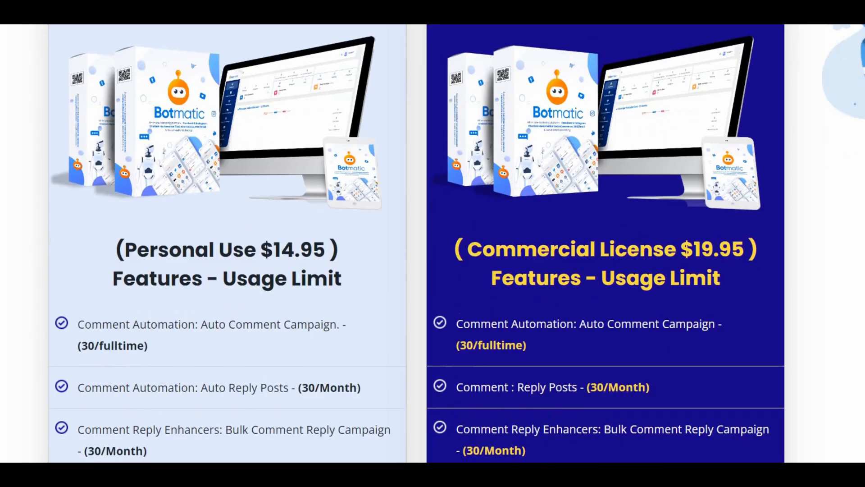
Scroll the sales page to the Personal Use and Commercial License pricing and the Template Club upgrade offer.
scroll(down, 3)
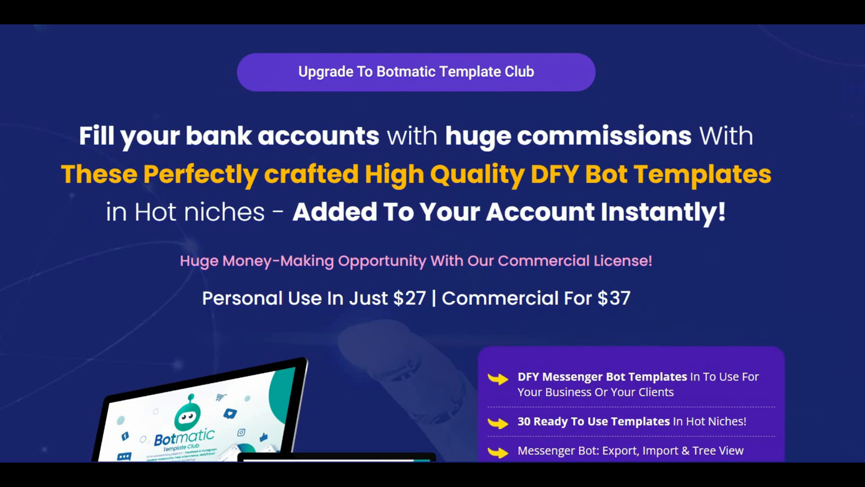
scroll(down, 3)
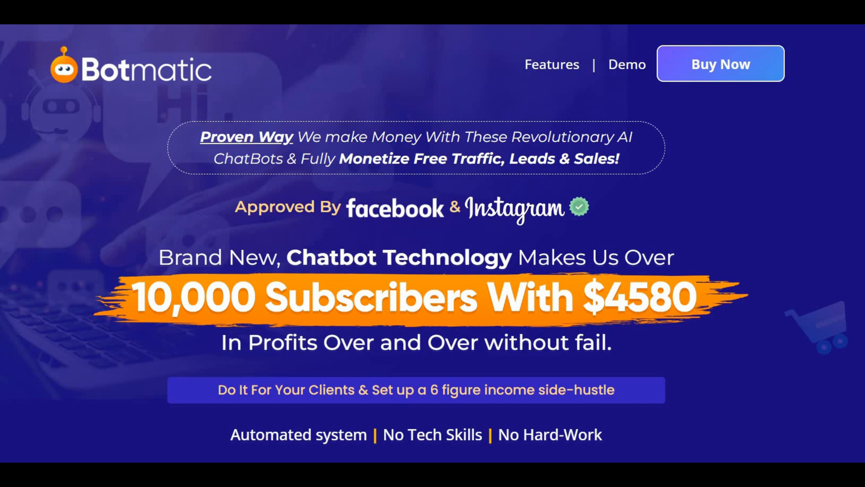
scroll(down, 3)
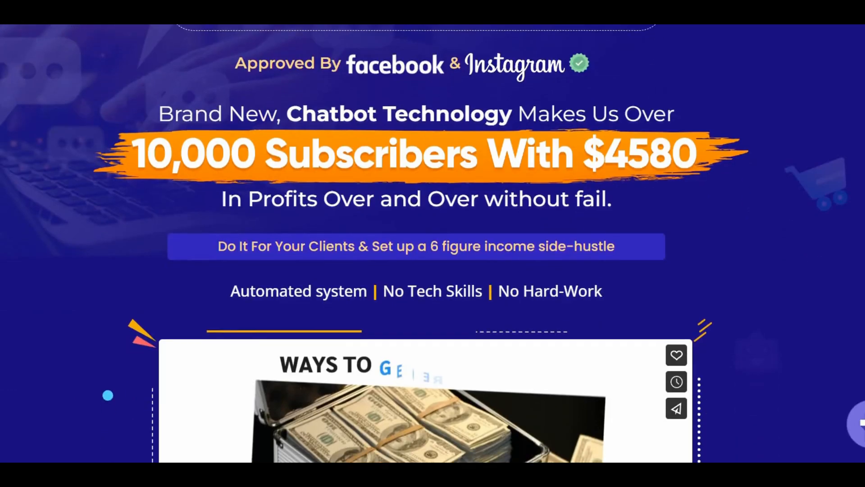
scroll(down, 3)
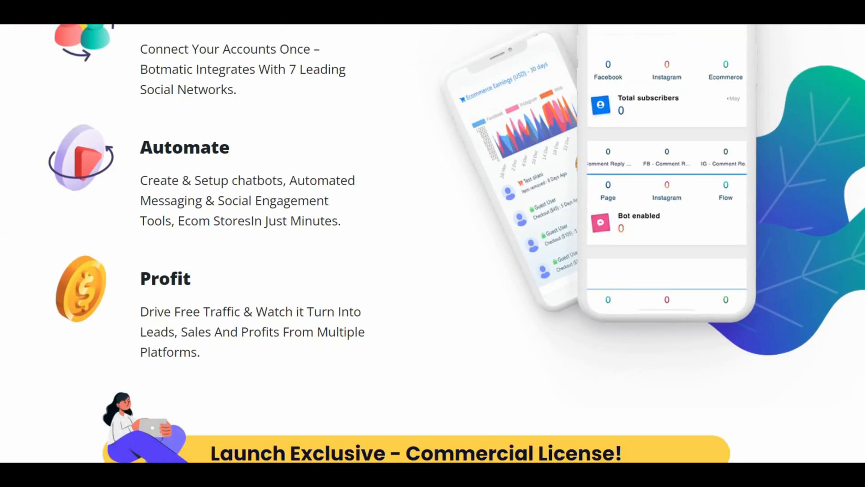
scroll(down, 3)
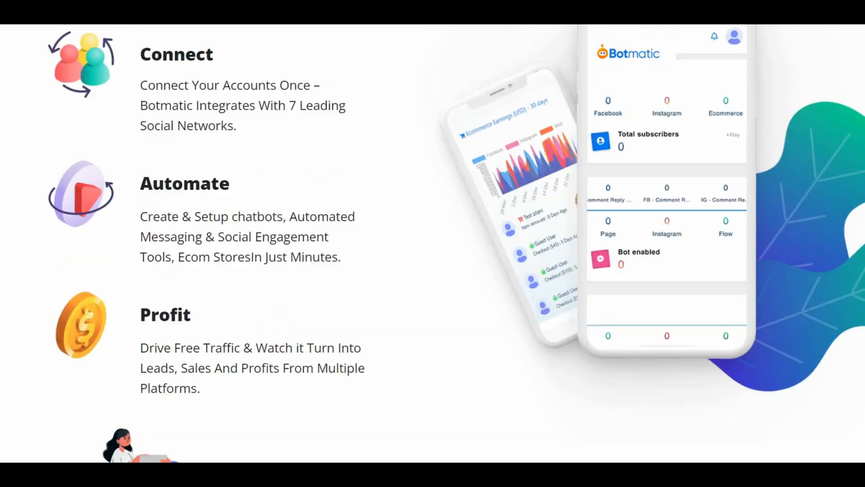
scroll(down, 3)
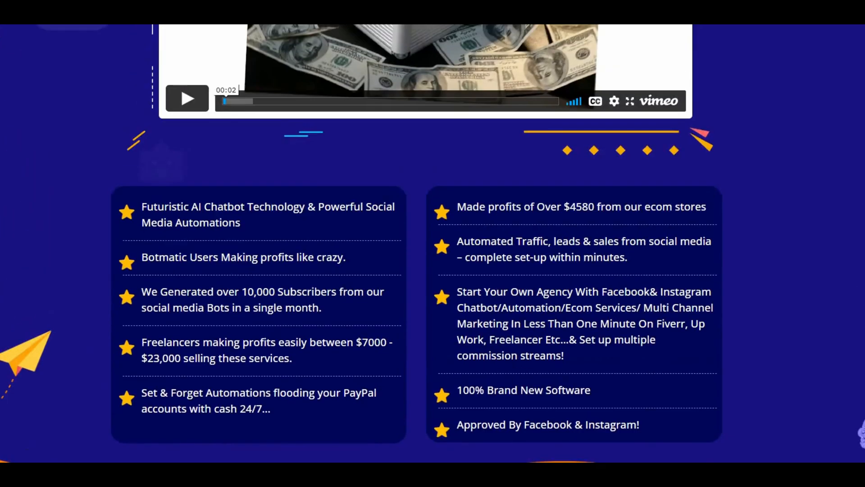
scroll(up, 3)
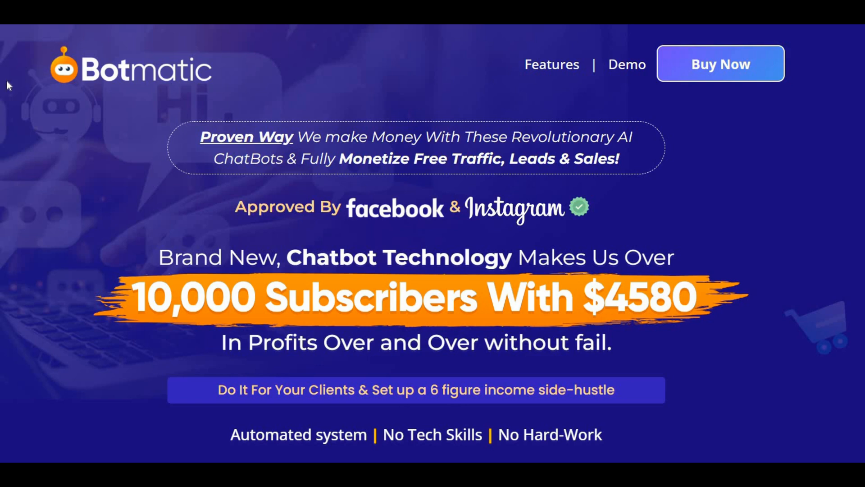
scroll(down, 3)
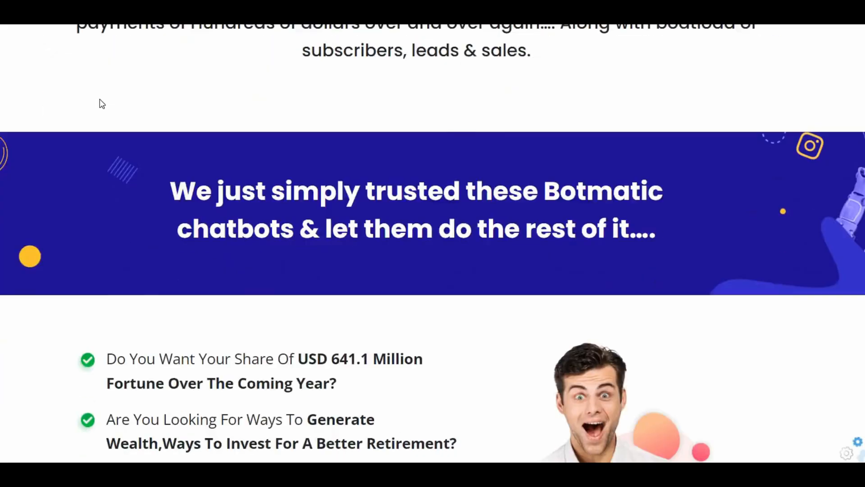
scroll(down, 3)
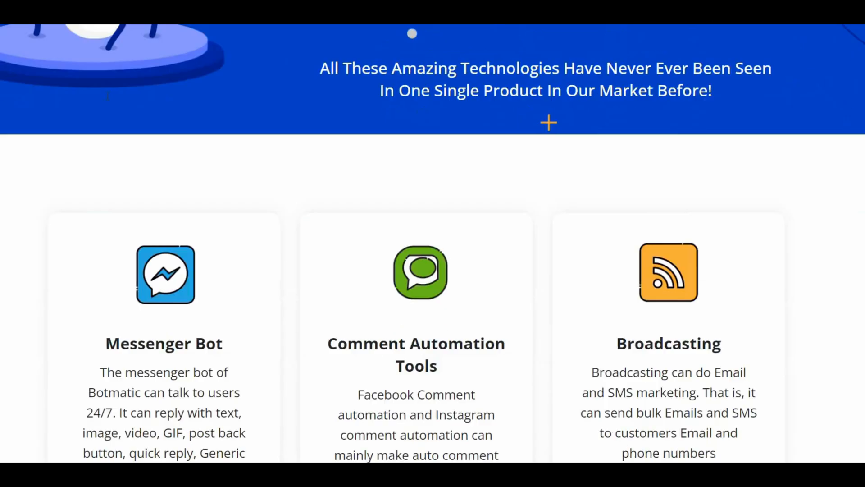
scroll(down, 3)
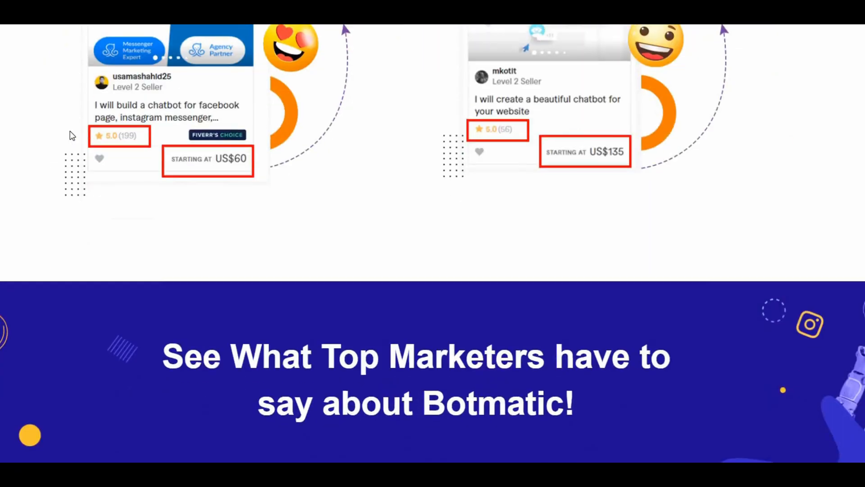
scroll(down, 3)
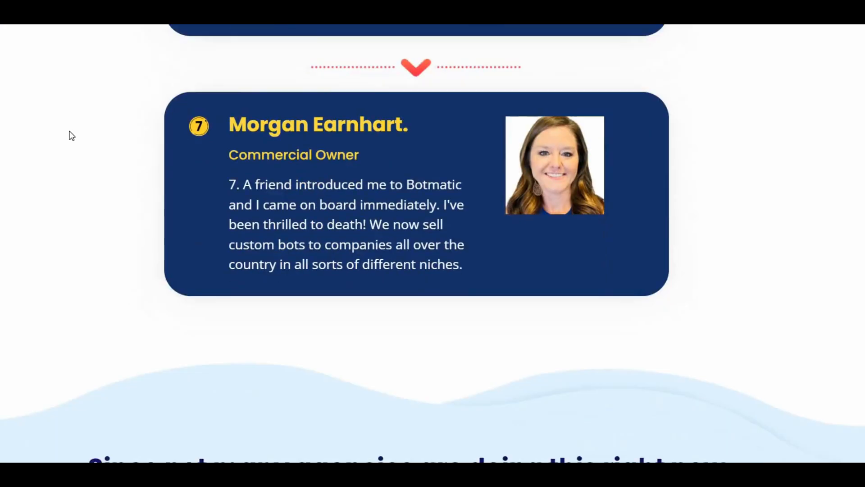
scroll(down, 3)
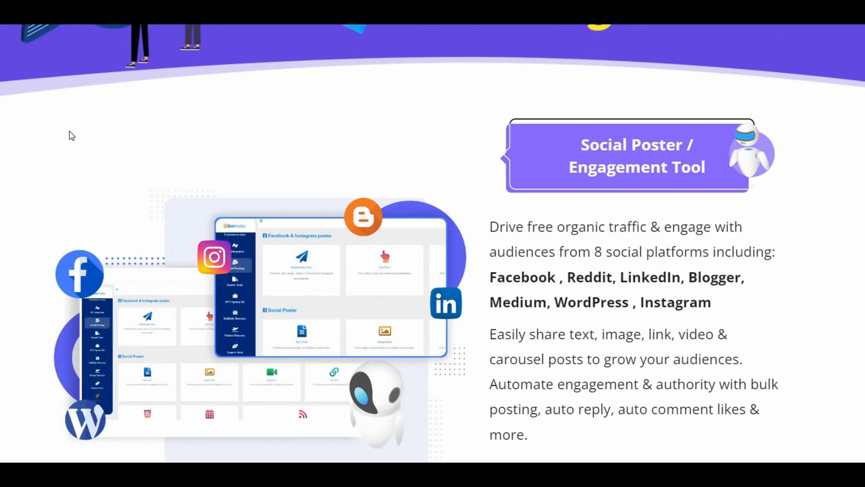
scroll(down, 3)
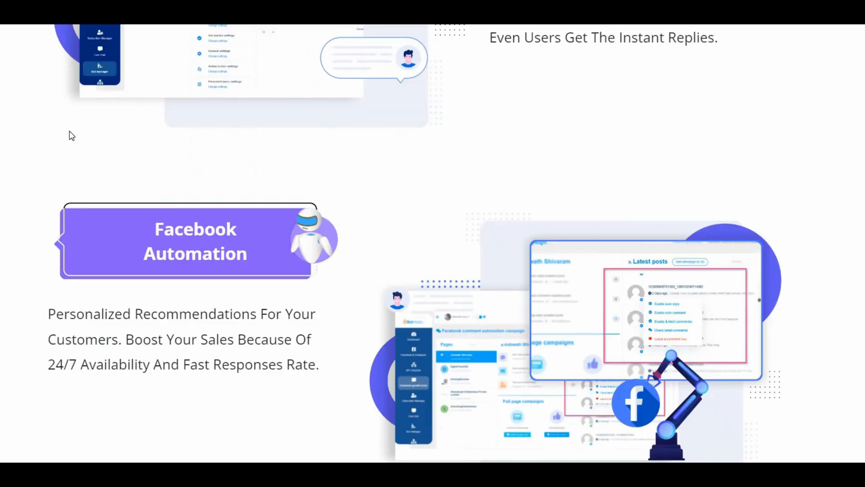
scroll(down, 3)
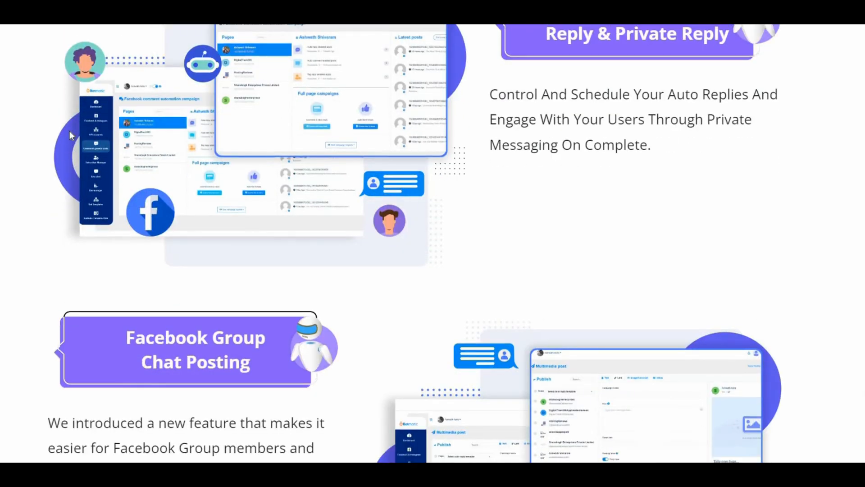
scroll(down, 3)
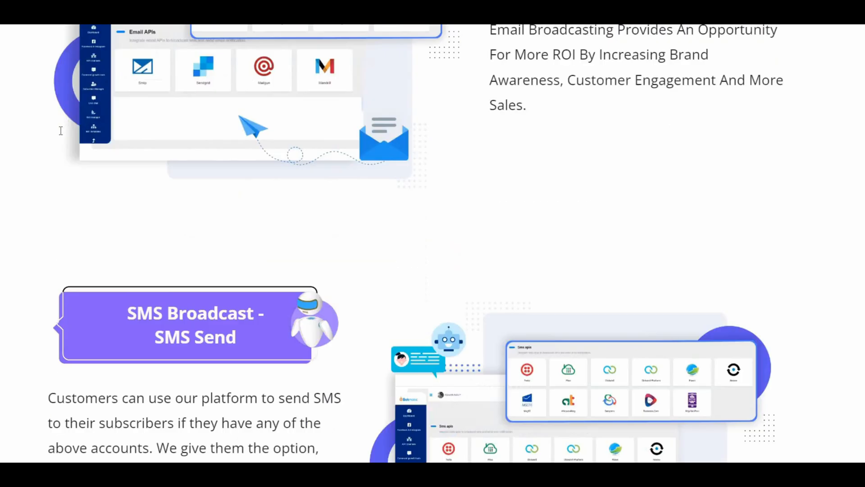
scroll(down, 3)
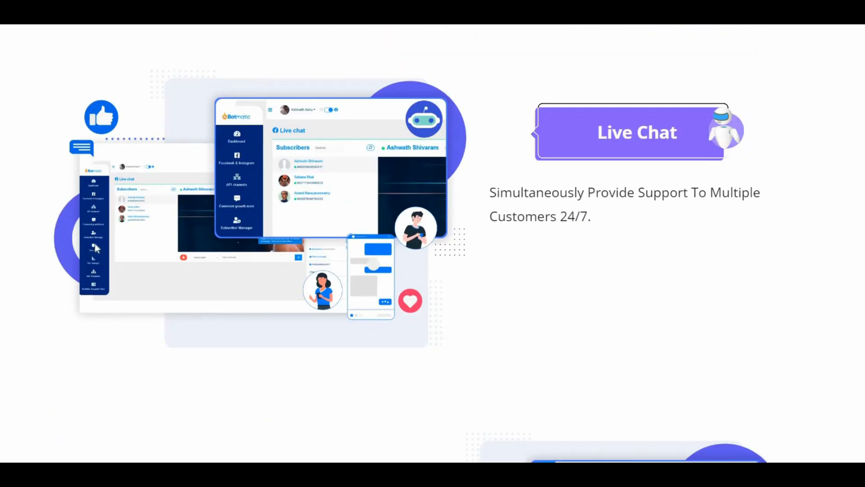
scroll(down, 3)
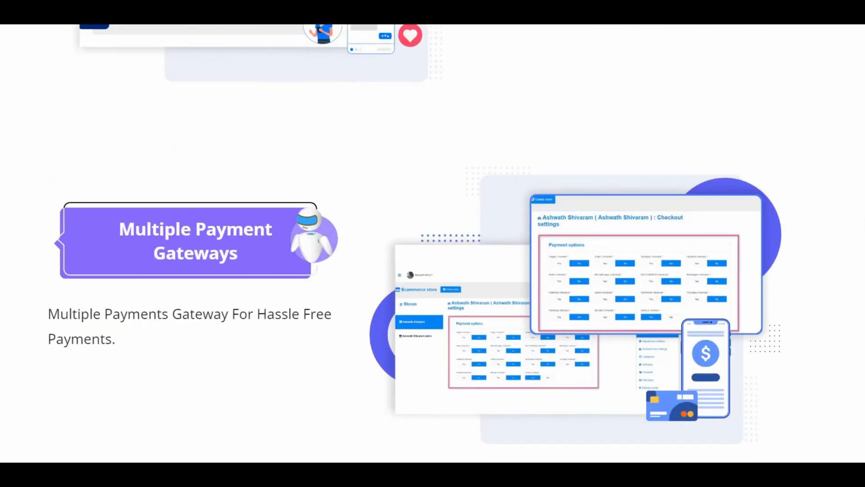